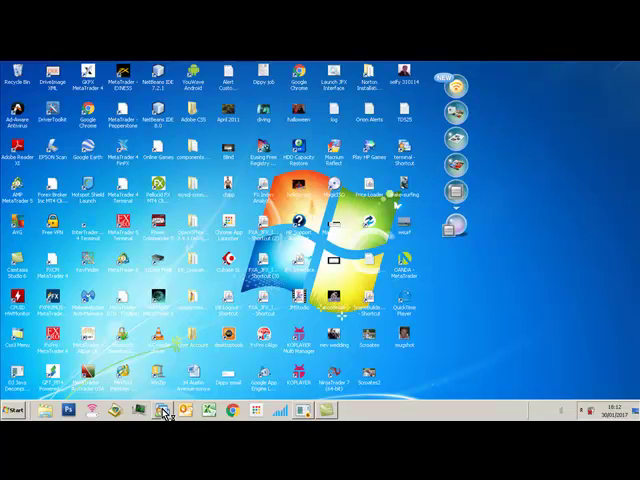
Bring up MetaTrader 4 from the taskbar with its EURUSD one-minute chart.
click(165, 411)
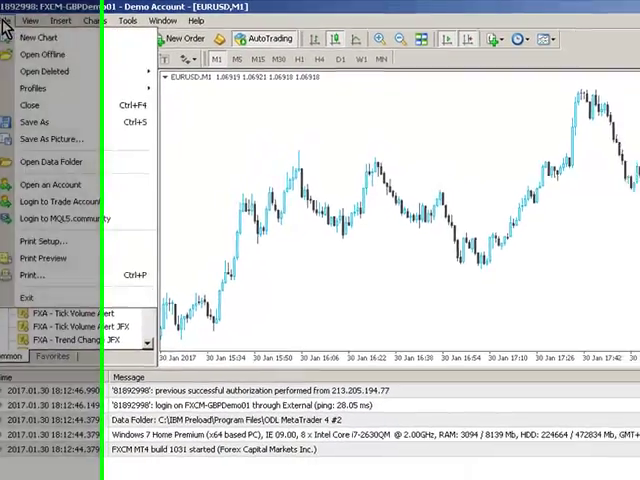
Open the ODL MetaTrader 4 #2 data folder through File > Open Data Folder.
click(50, 161)
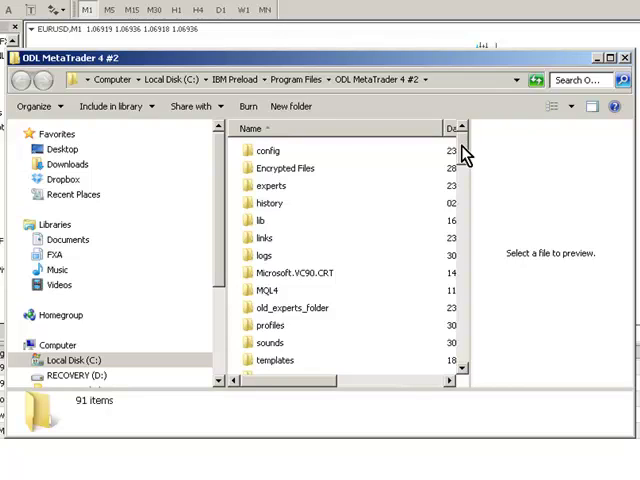
Browse the MetaTrader 4 data folder down into its profiles subfolder.
double_click(267, 150)
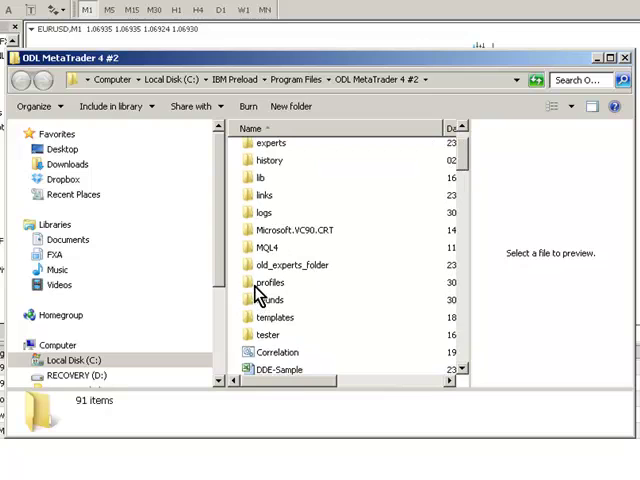
double_click(271, 282)
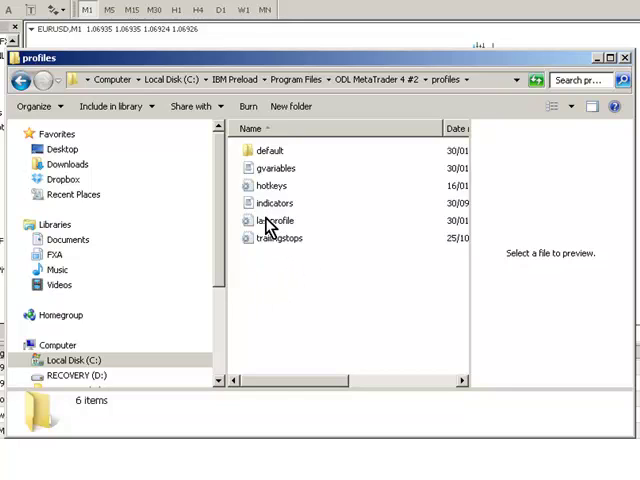
Delete lastprofile and the default folder, confirming the Recycle Bin prompt.
click(275, 220)
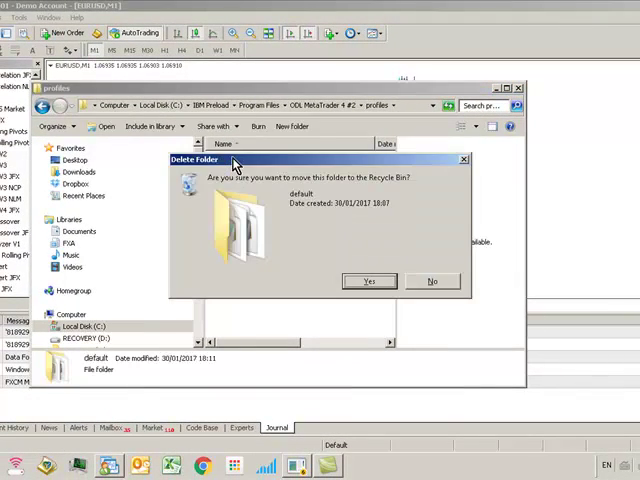
click(369, 280)
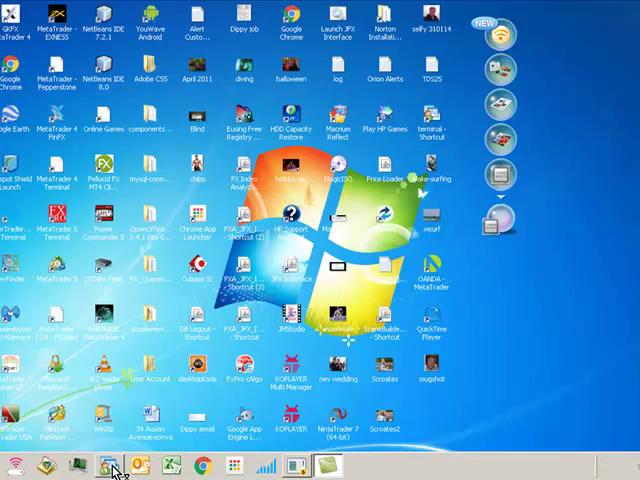
click(108, 464)
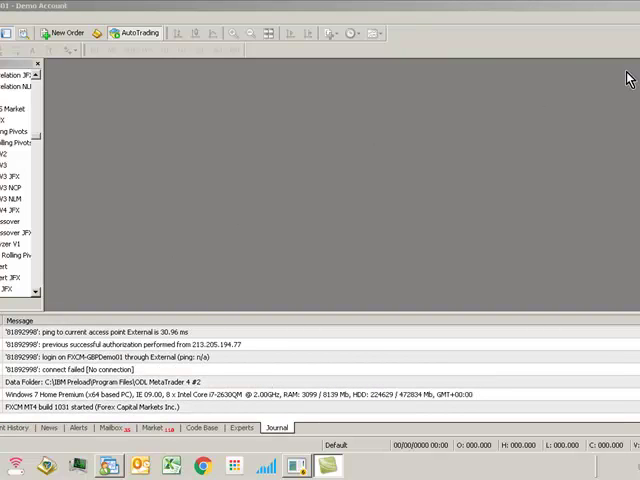
mouse_move(452, 160)
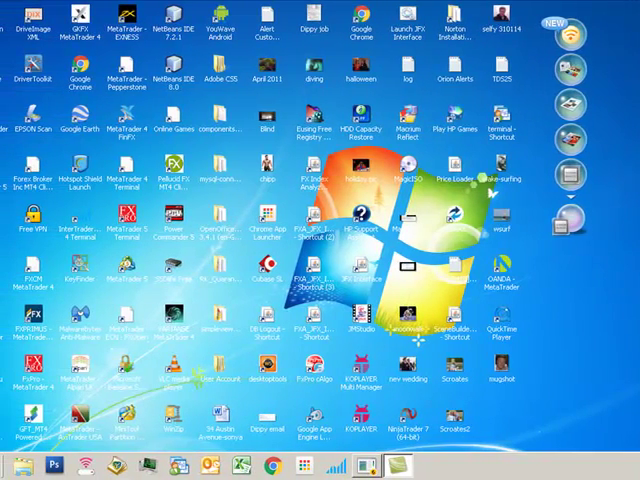
mouse_move(600, 345)
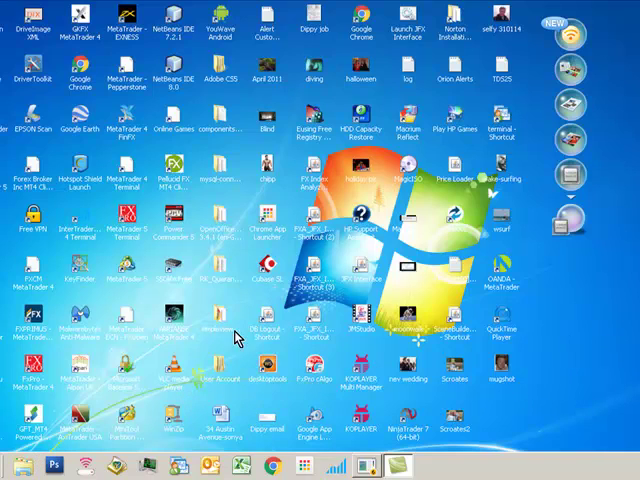
mouse_move(237, 337)
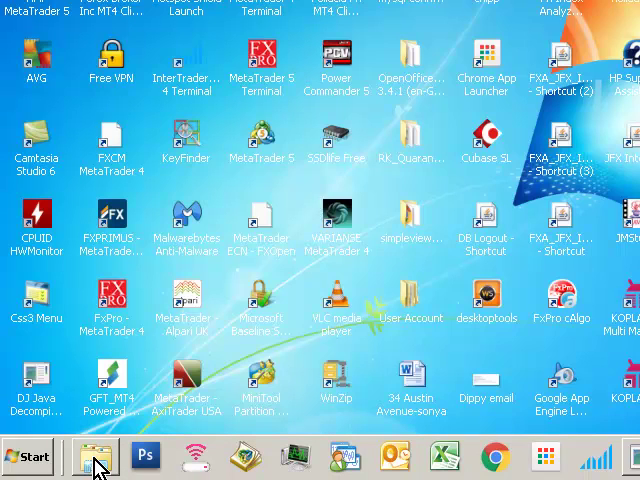
mouse_move(93, 457)
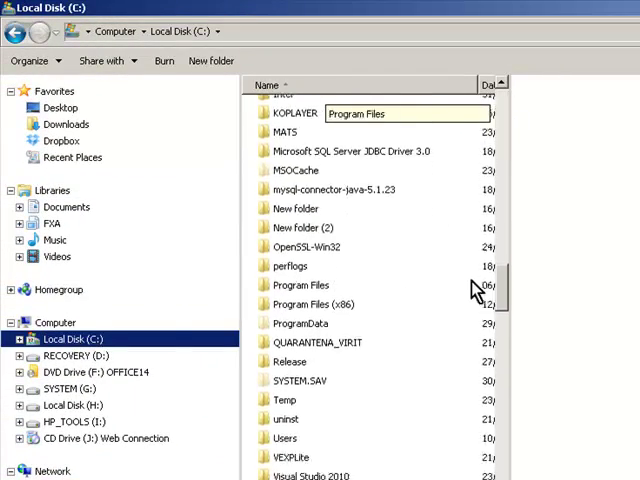
Open the Crispin home folder under Users, then bring up the Start menu.
double_click(285, 438)
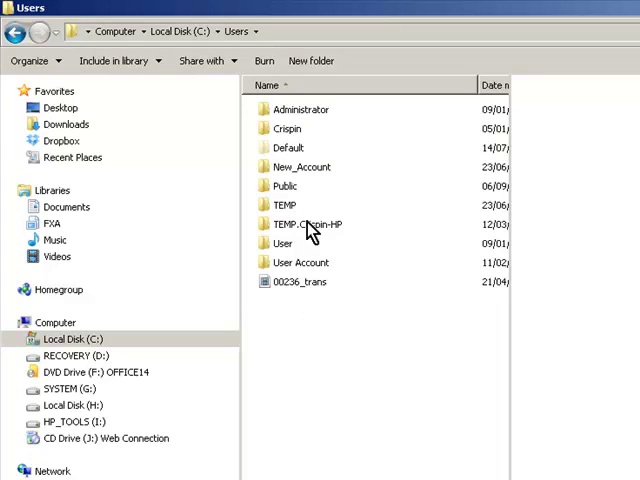
click(288, 128)
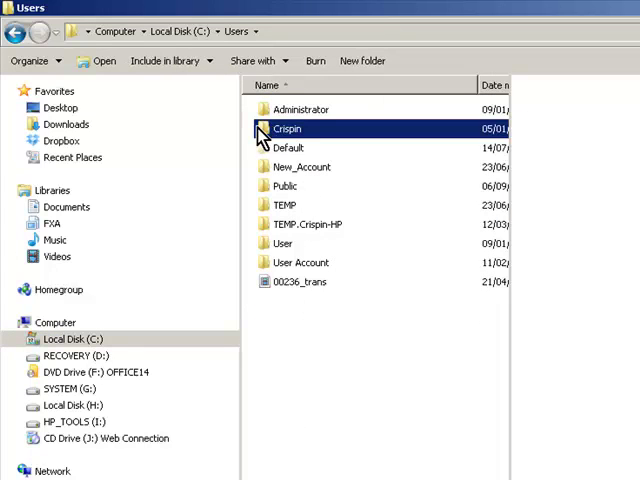
double_click(289, 128)
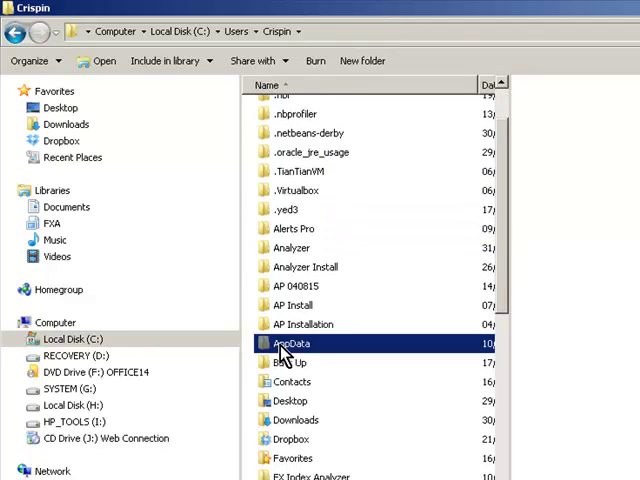
mouse_move(307, 290)
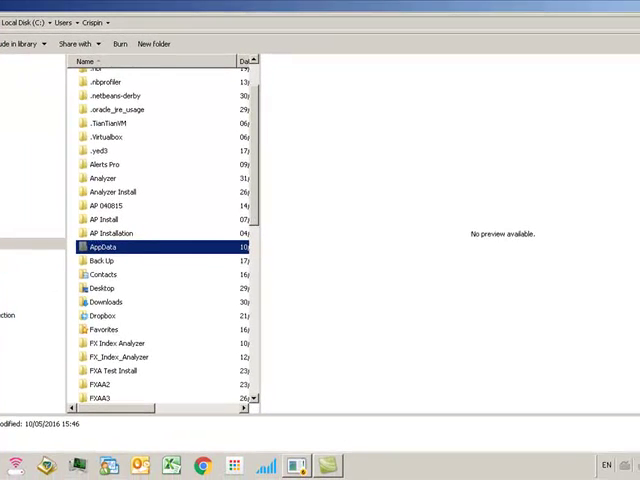
click(13, 465)
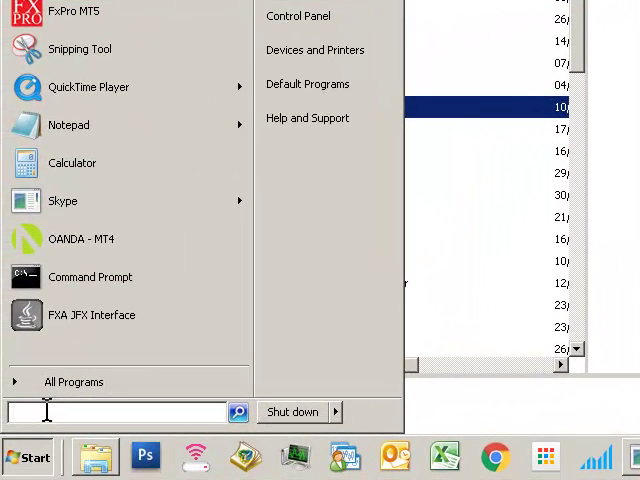
Enable 'Show hidden files, folders, and drives' in Folder Options.
text(folder optio)
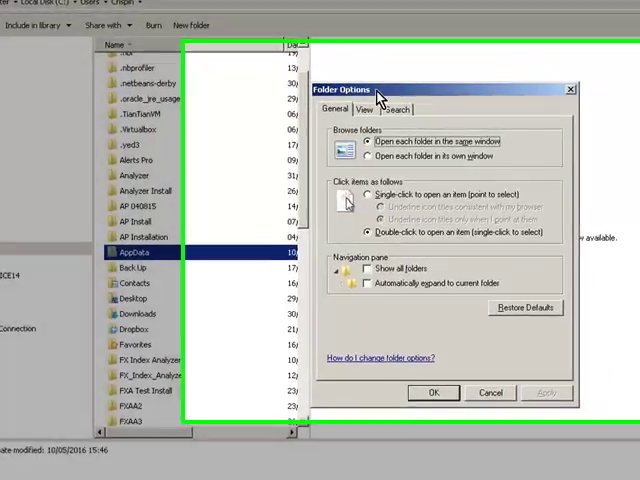
click(362, 110)
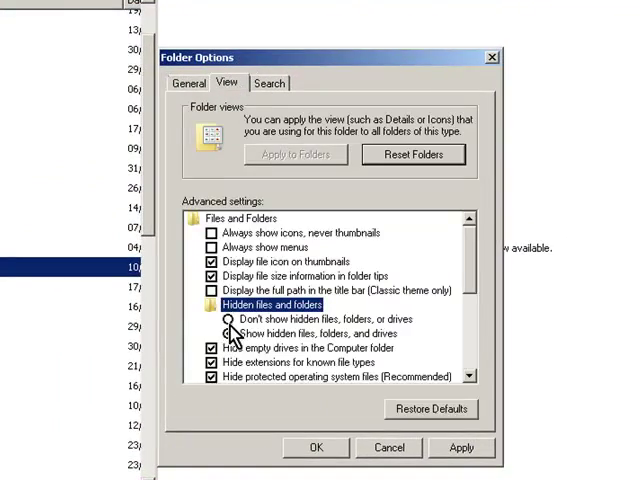
click(228, 333)
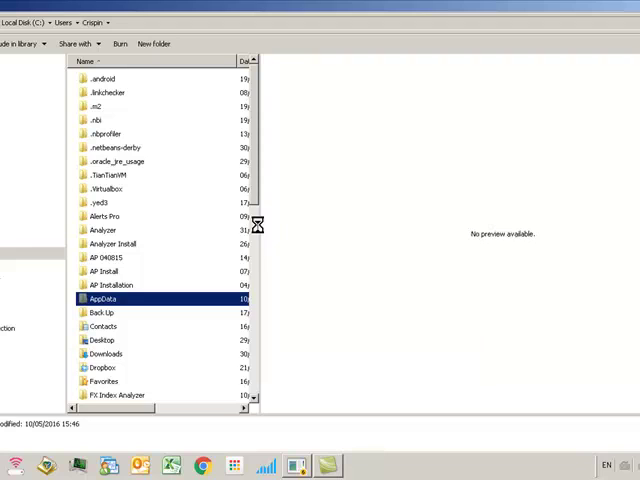
mouse_move(176, 197)
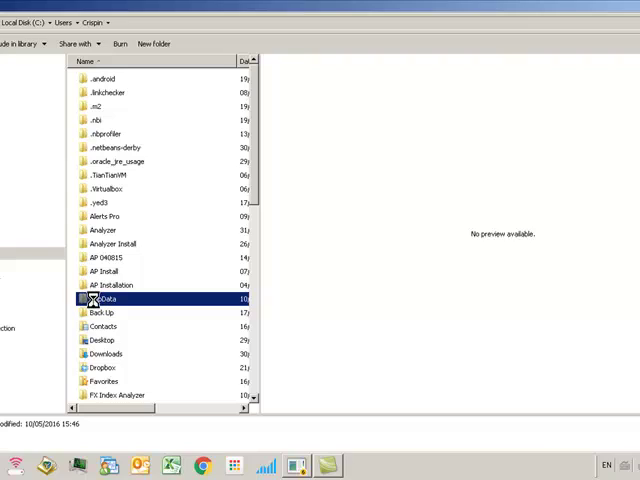
Navigate through AppData > Roaming > MetaQuotes into the Terminal folder.
double_click(105, 298)
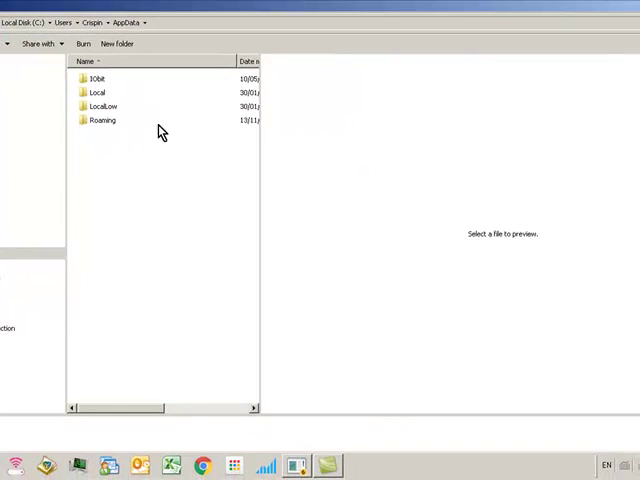
double_click(101, 120)
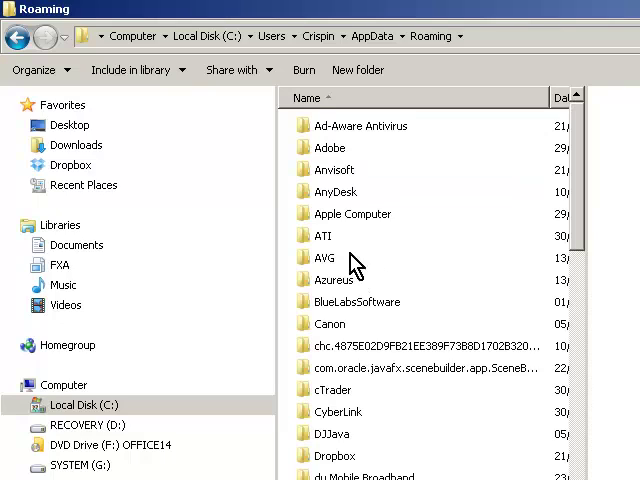
scroll(down, 3)
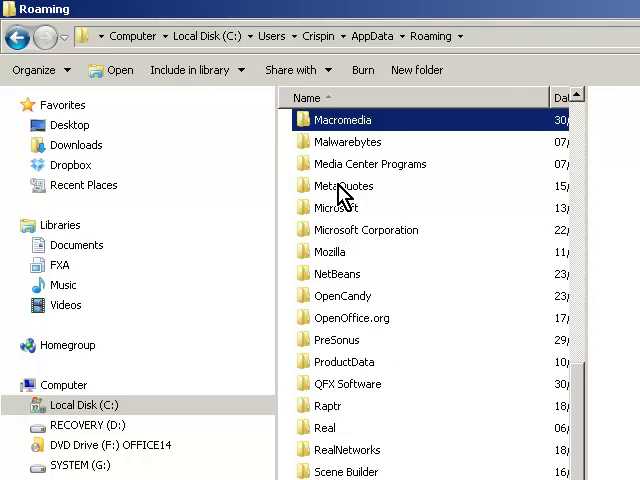
double_click(341, 185)
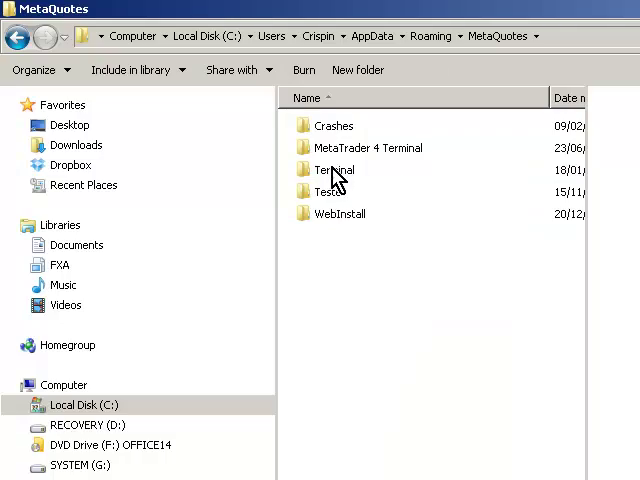
double_click(336, 170)
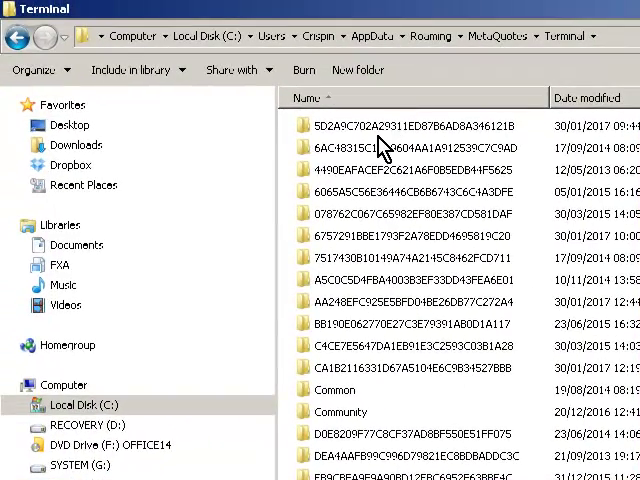
mouse_move(385, 130)
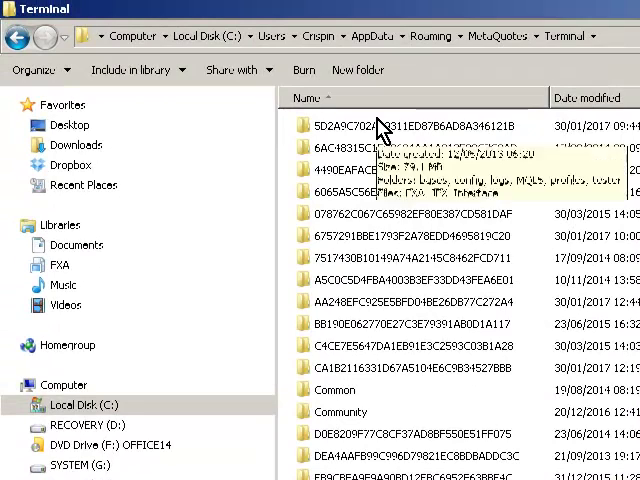
mouse_move(450, 295)
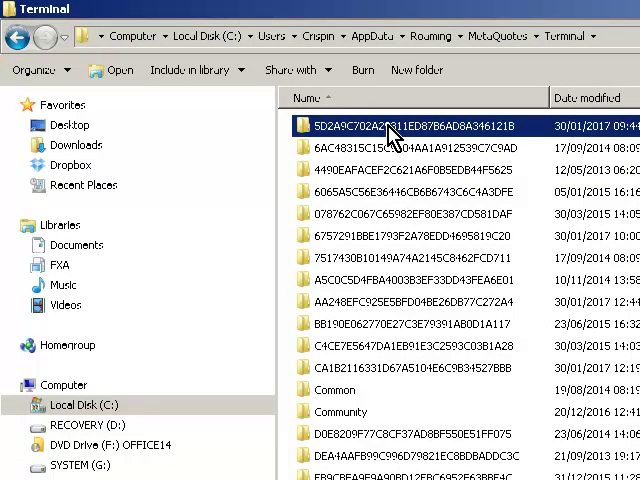
Inspect the hexadecimal terminal data folders, including the one modified 30/01/2017.
click(400, 152)
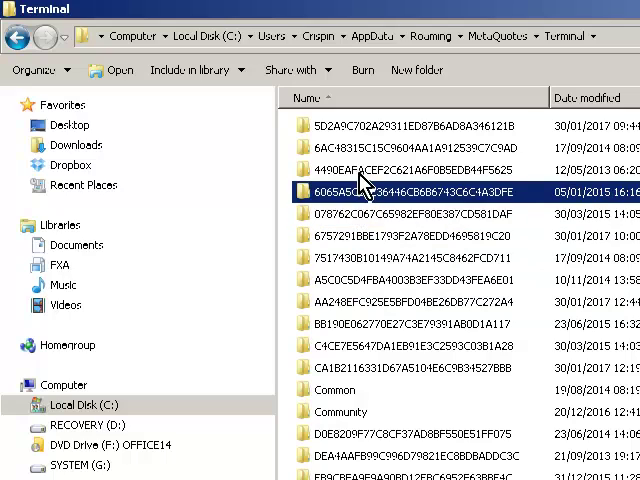
click(360, 126)
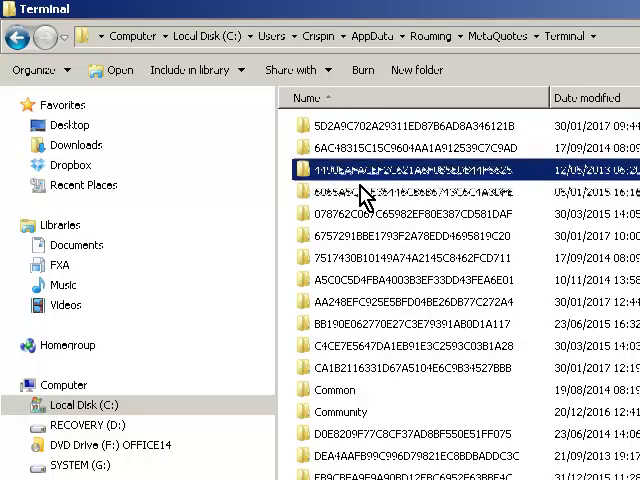
click(360, 213)
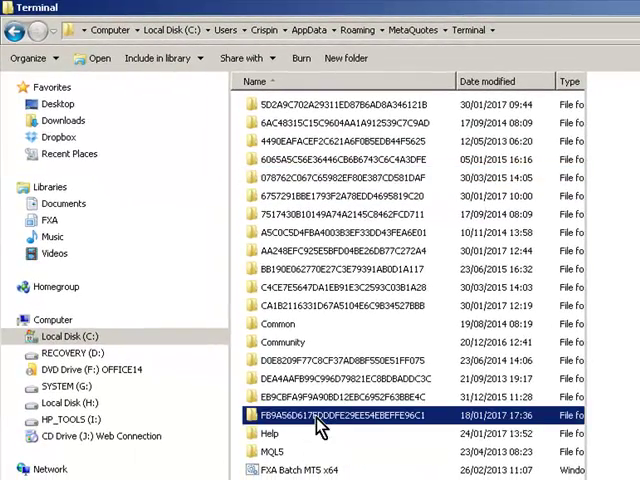
Open EB9CFBA9F9A90BD12EBC6952F63BBE4C and preview its origin file's Program Files path.
double_click(320, 415)
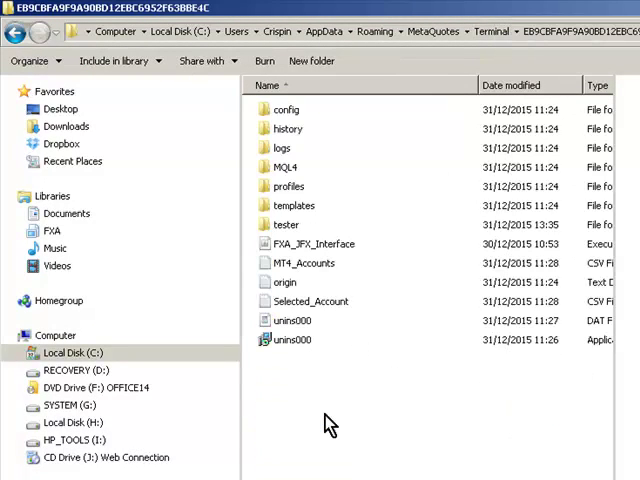
mouse_move(265, 177)
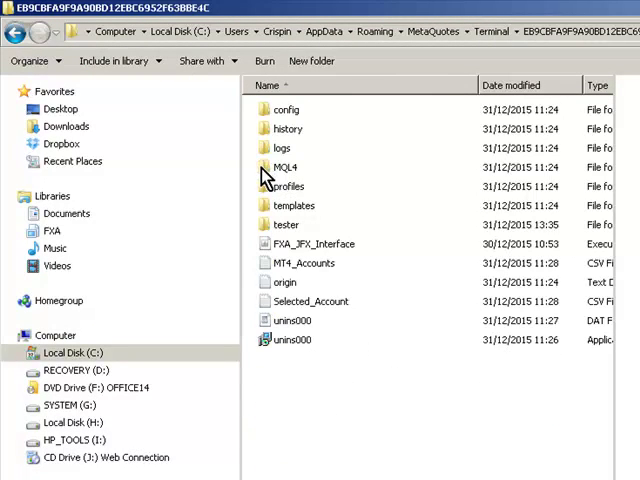
mouse_move(330, 280)
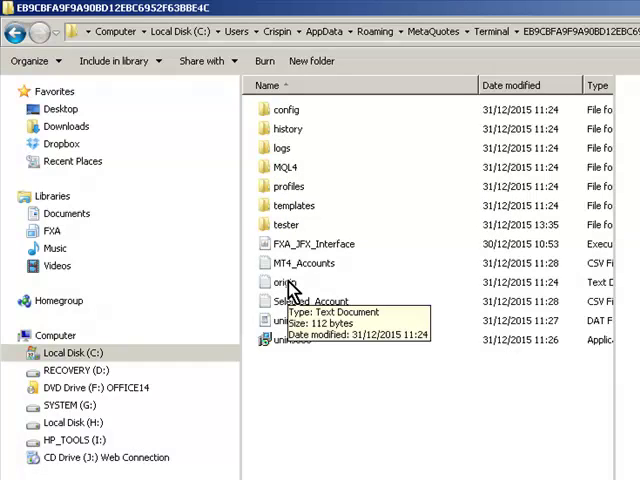
click(285, 282)
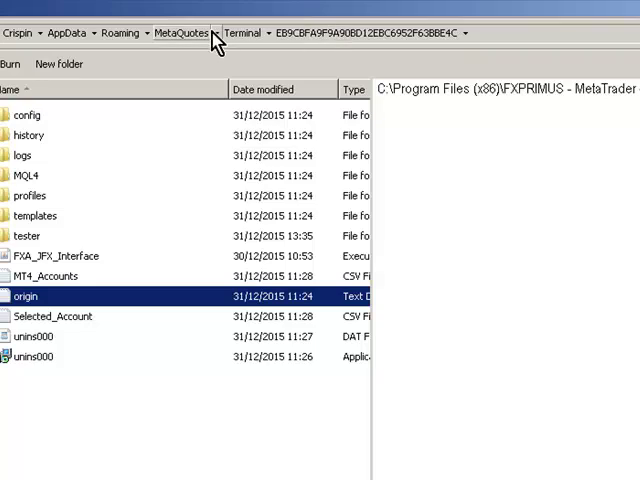
mouse_move(242, 33)
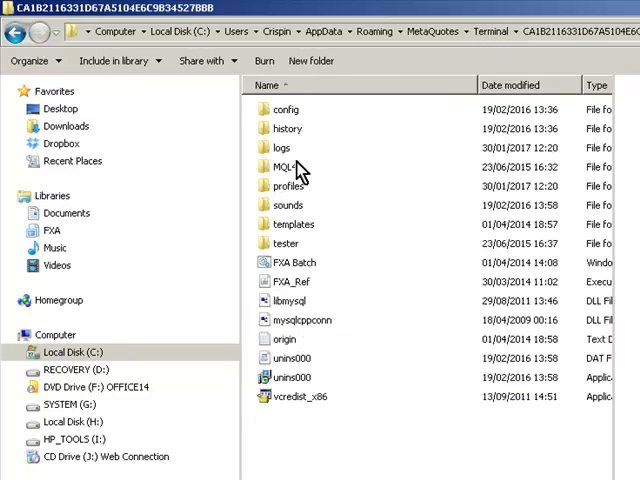
Select the profiles folder inside terminal folder CA1B2116331D67A5104E6C9B34527BBB.
click(285, 341)
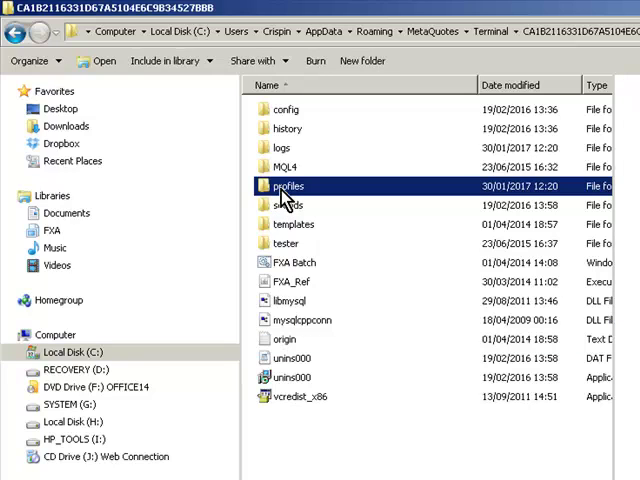
Open profiles and move the lastprofile file to the Recycle Bin.
double_click(288, 186)
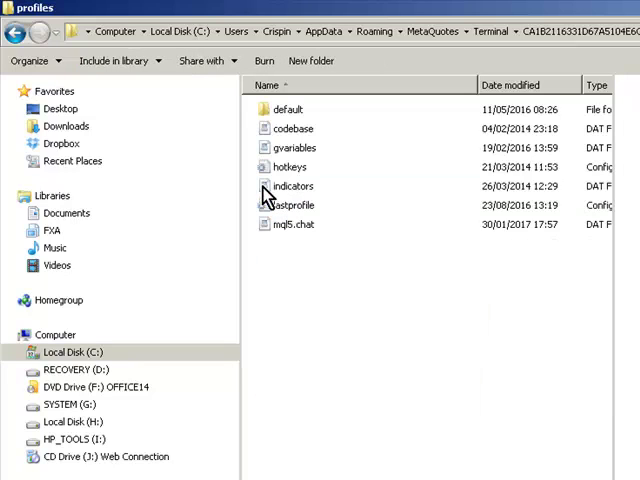
click(290, 205)
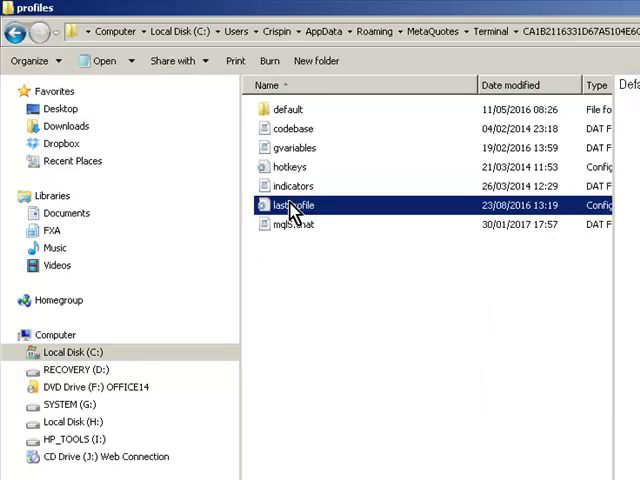
key(Delete)
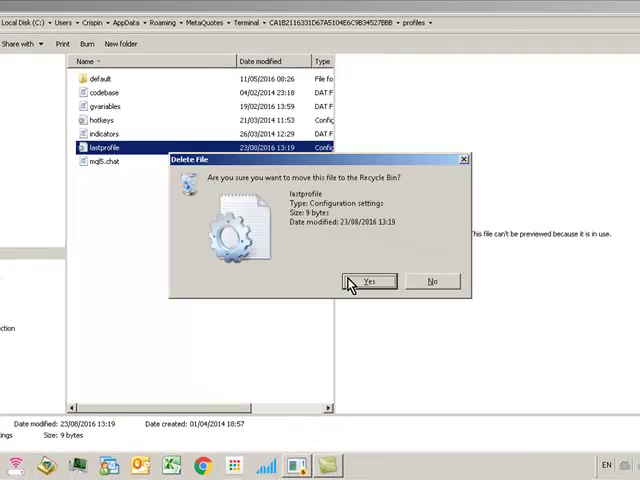
click(368, 280)
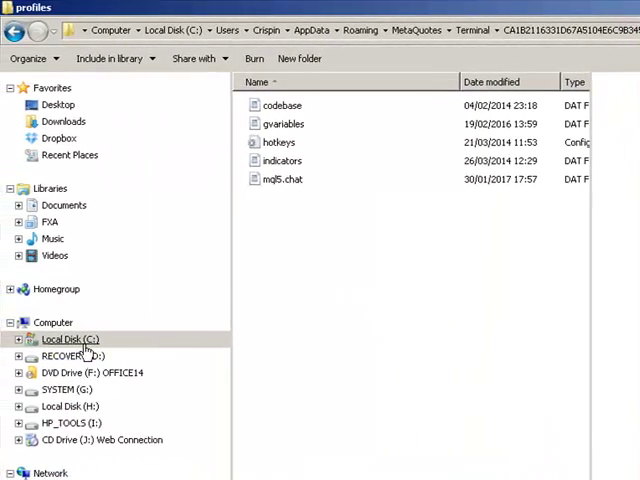
Browse Local Disk (C:) to Program Files (x86) and select the FxPro - MetaTrader 4 folder.
click(60, 339)
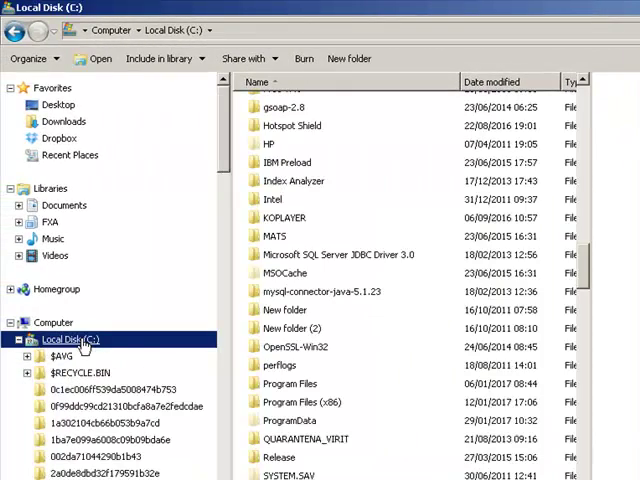
scroll(down, 3)
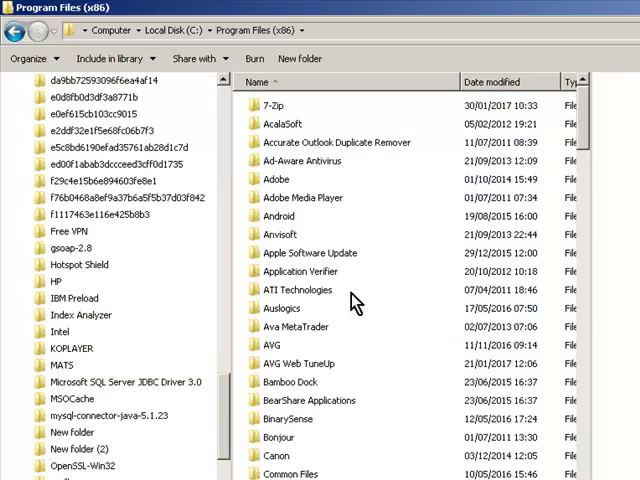
scroll(down, 3)
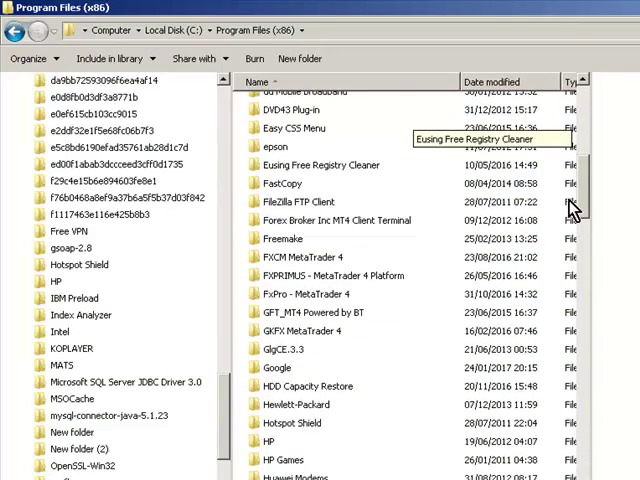
scroll(down, 3)
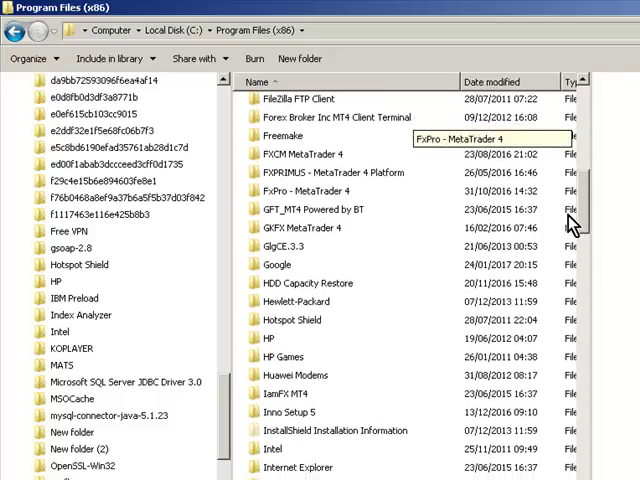
scroll(down, 3)
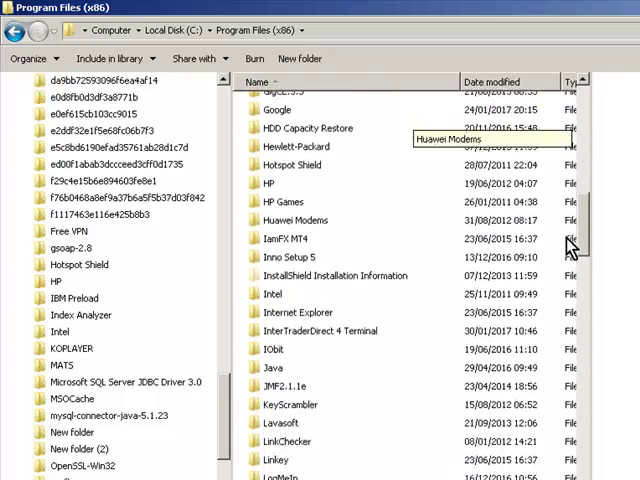
scroll(down, 3)
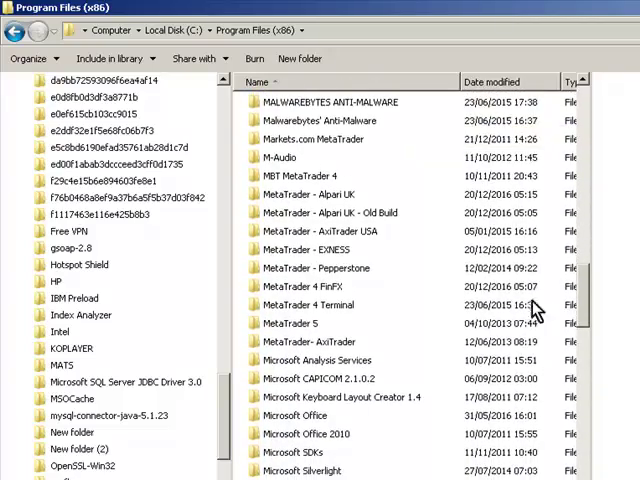
mouse_move(345, 248)
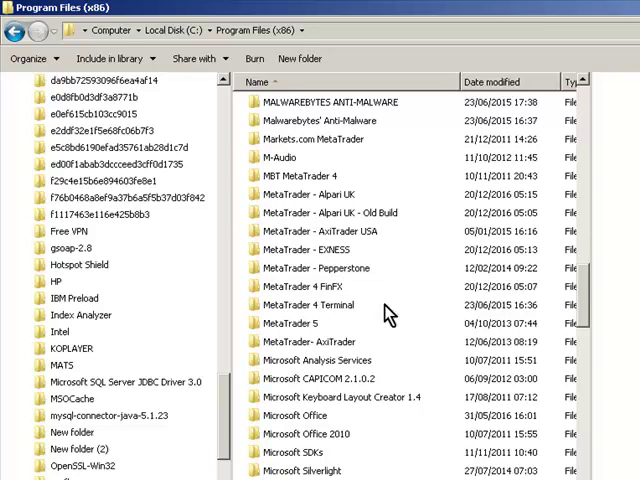
scroll(up, 3)
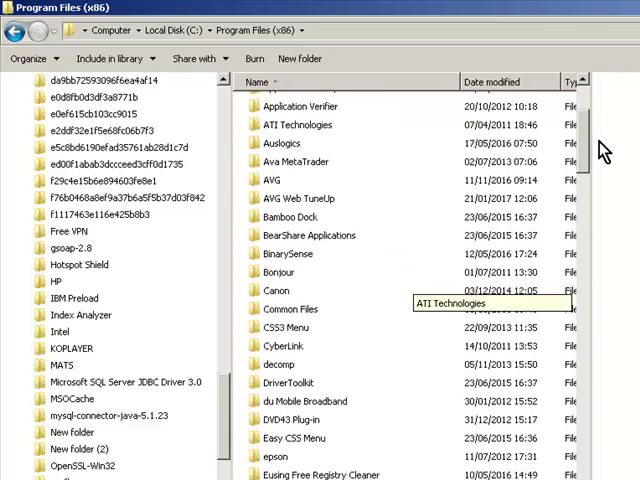
scroll(down, 3)
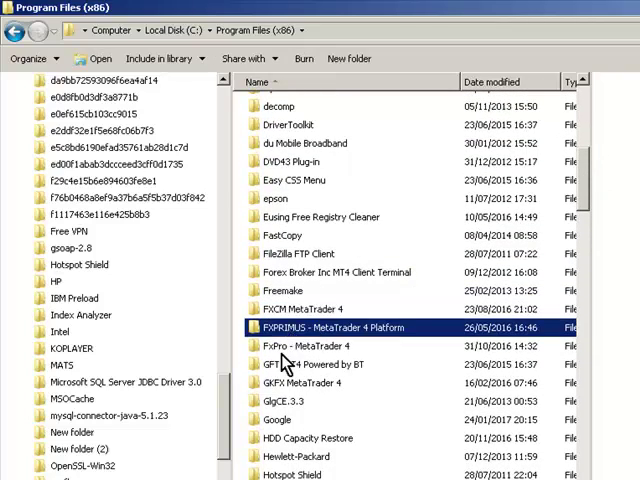
click(312, 346)
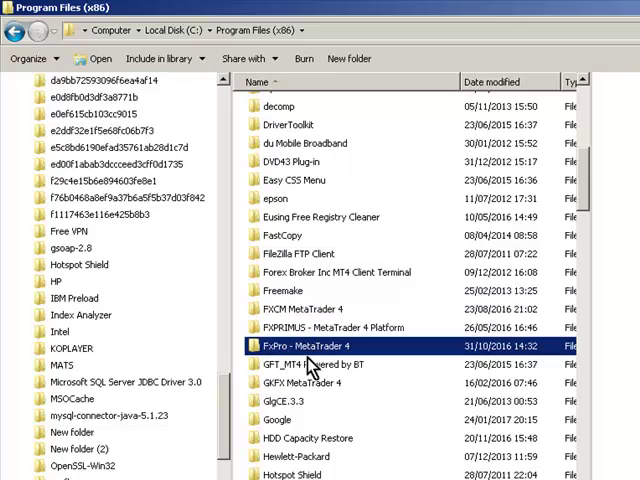
scroll(down, 3)
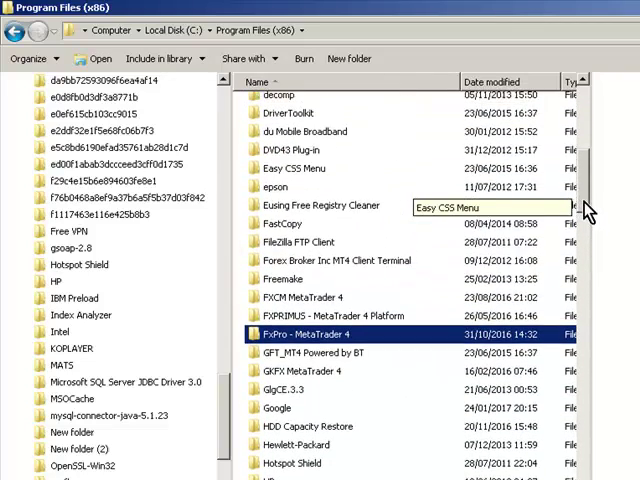
Delete the default folder and lastprofile from FXCM MetaTrader 4's profiles folder.
double_click(319, 297)
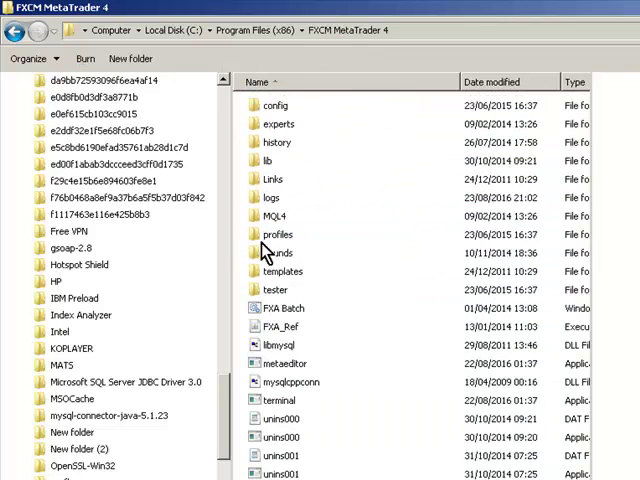
double_click(281, 234)
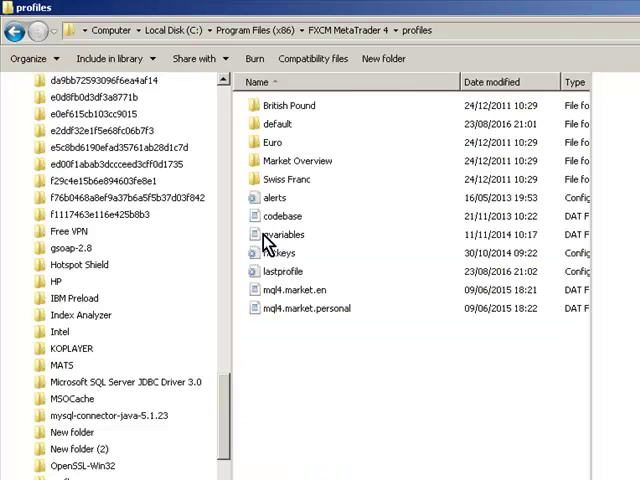
click(288, 271)
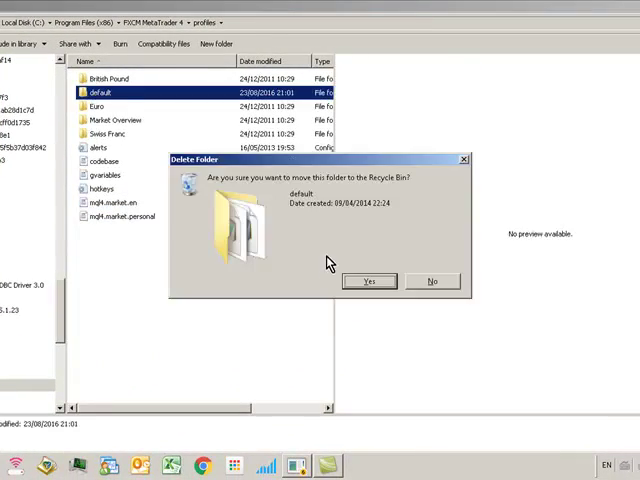
click(368, 281)
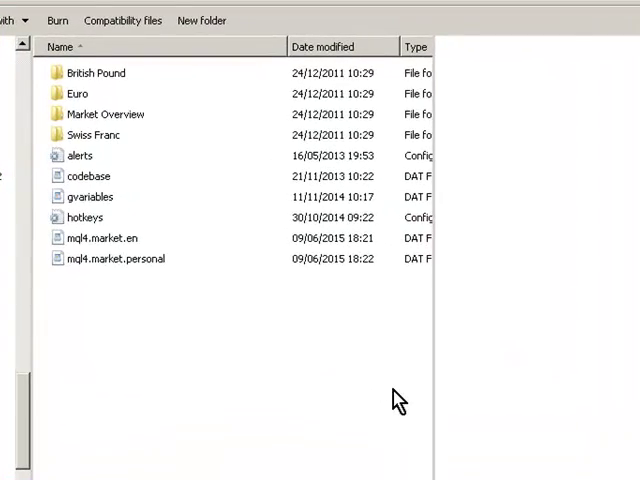